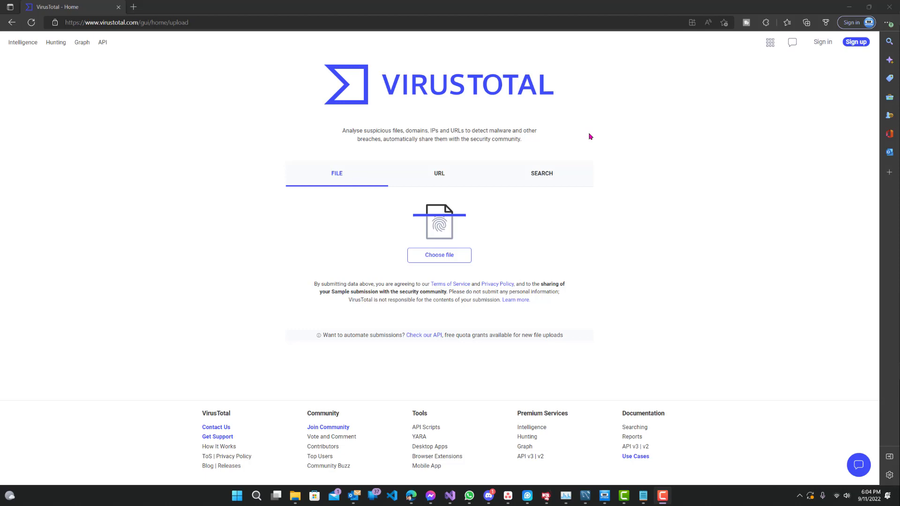
mouse_move(156, 53)
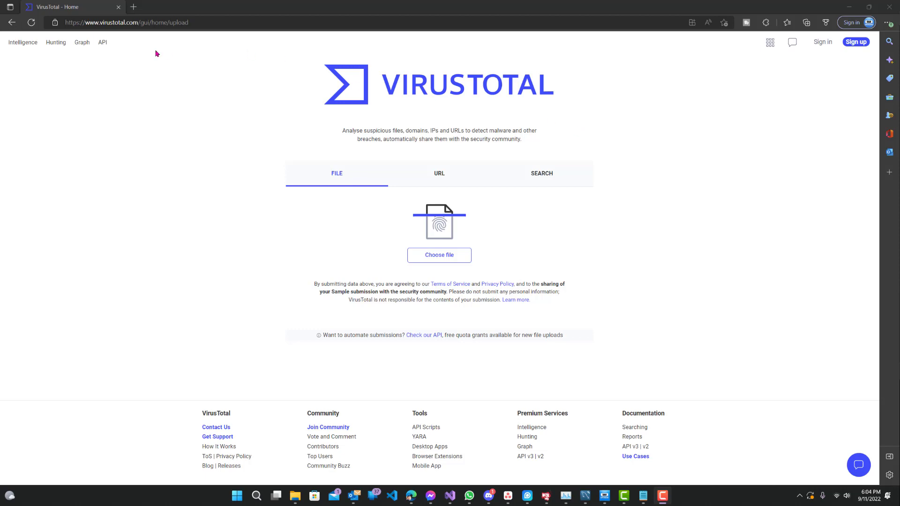
mouse_move(193, 125)
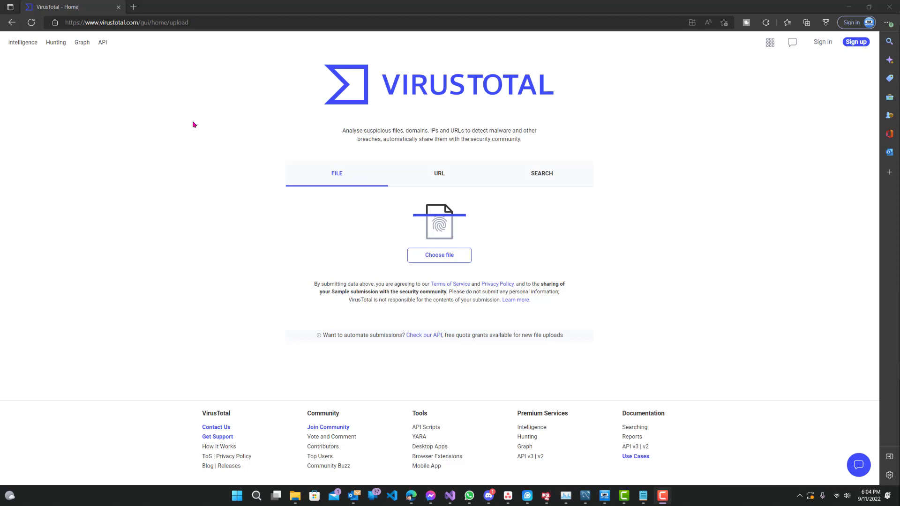
mouse_move(176, 63)
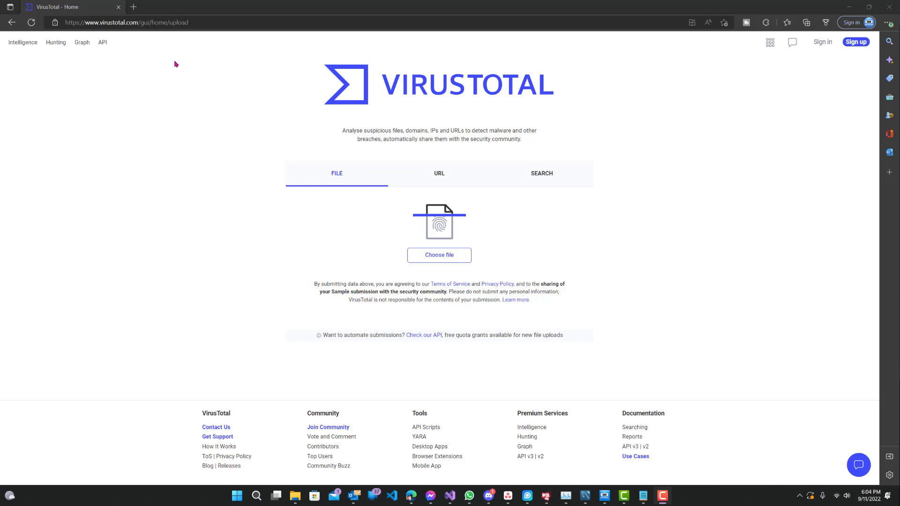
- Scan facebook.com as a URL to get its clean report (0 of 88 vendors)
left_click(439, 173)
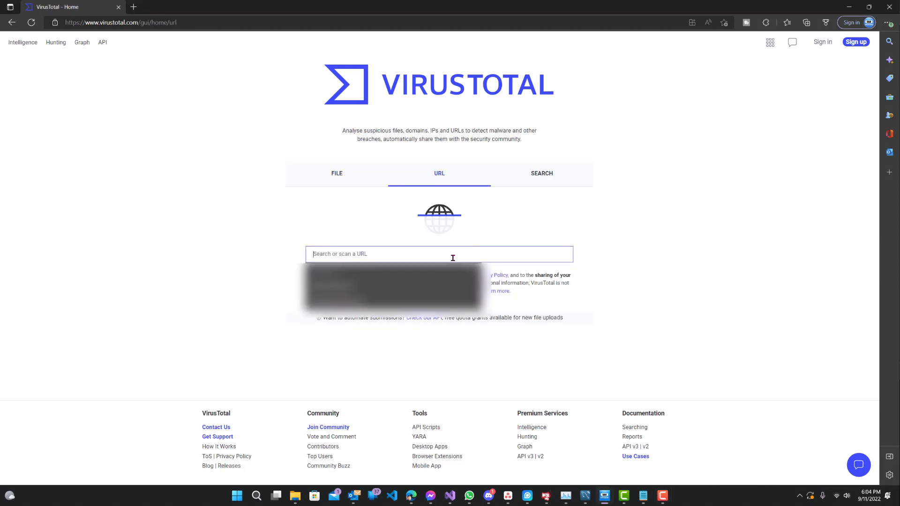
type("facebook.com/")
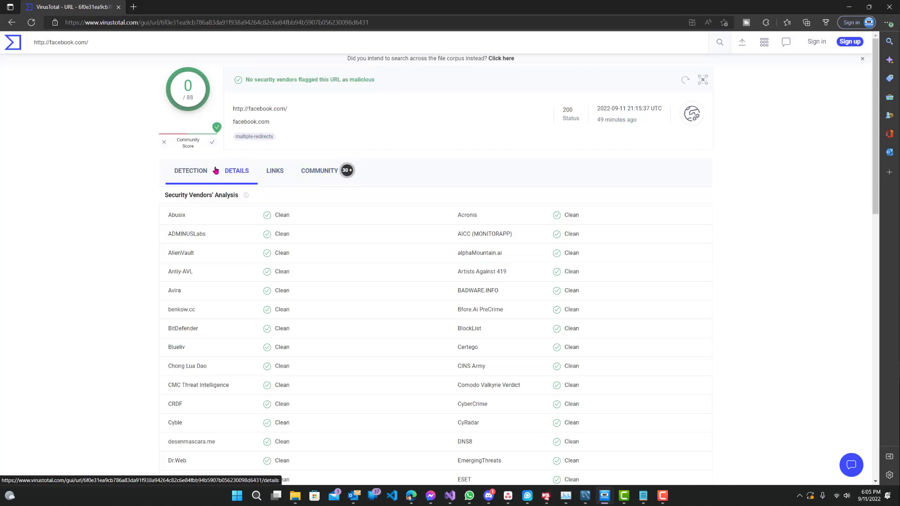
left_click(319, 171)
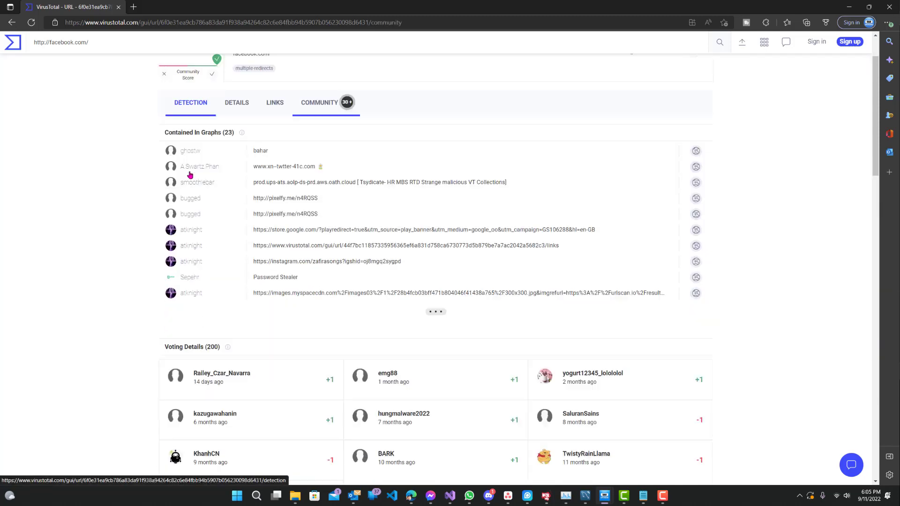
left_click(191, 102)
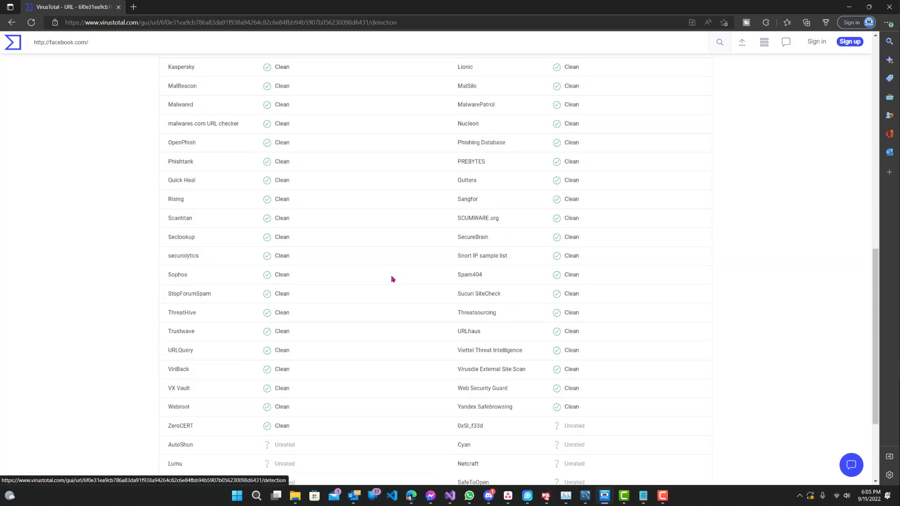
scroll("up", 3)
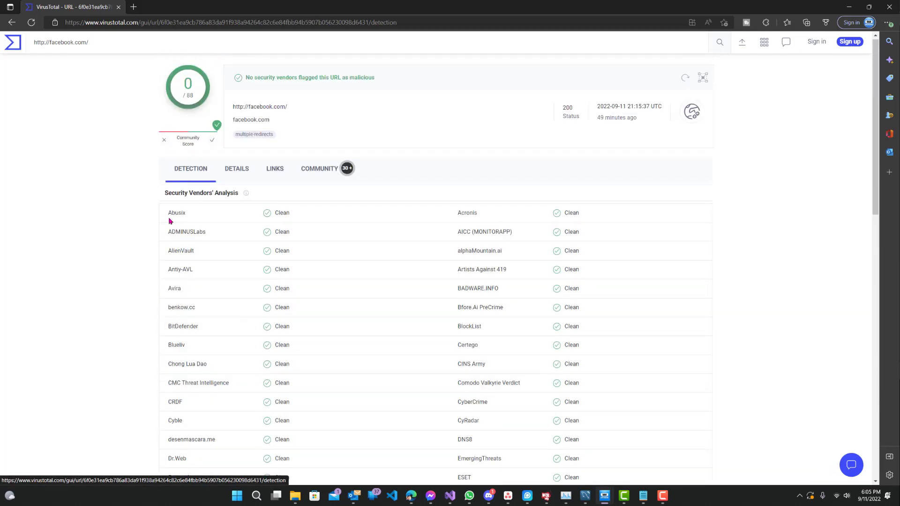
left_click_drag(168, 213, 198, 364)
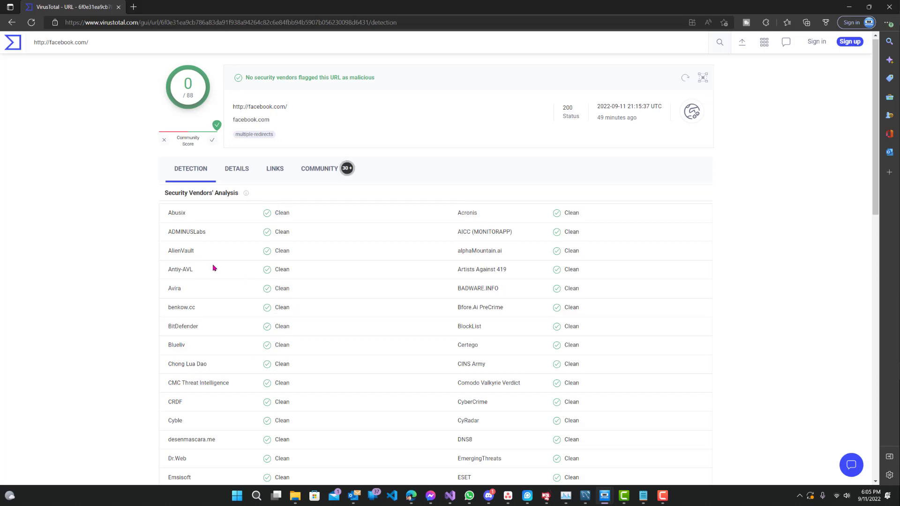
scroll("down", 3)
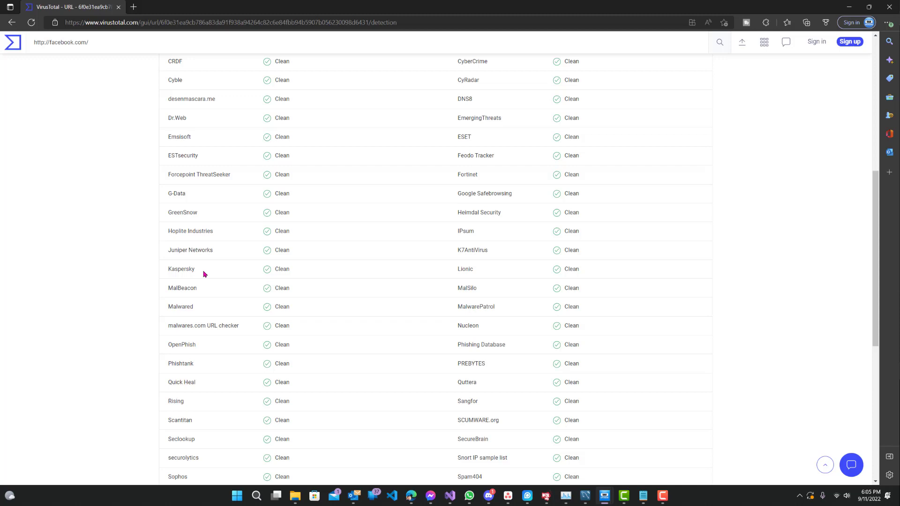
scroll("down", 3)
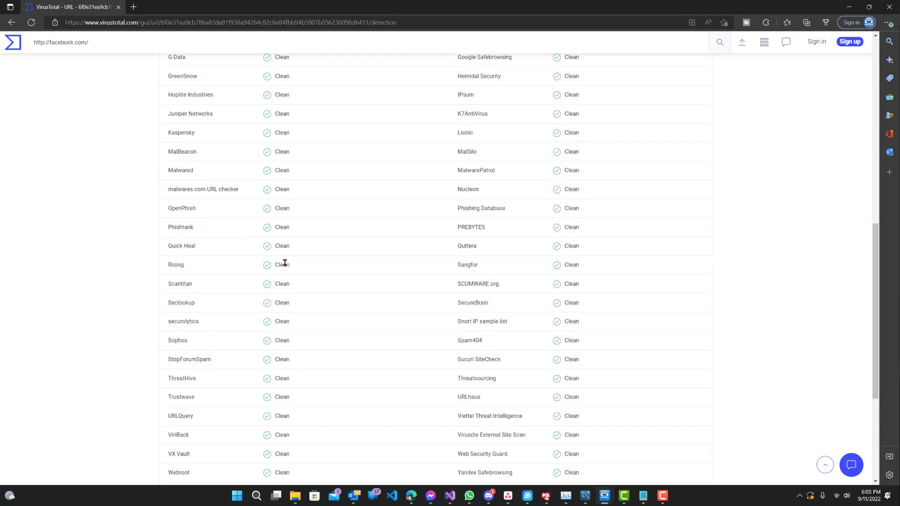
scroll("down", 3)
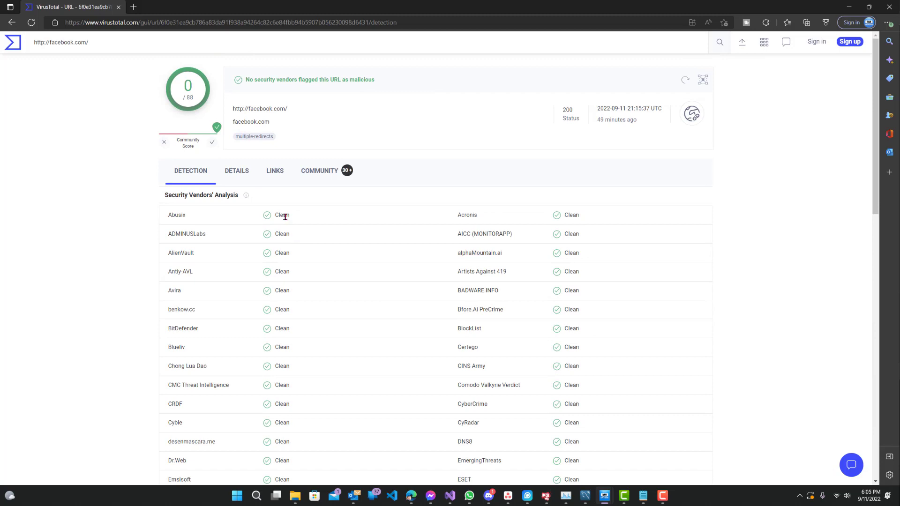
scroll("down", 3)
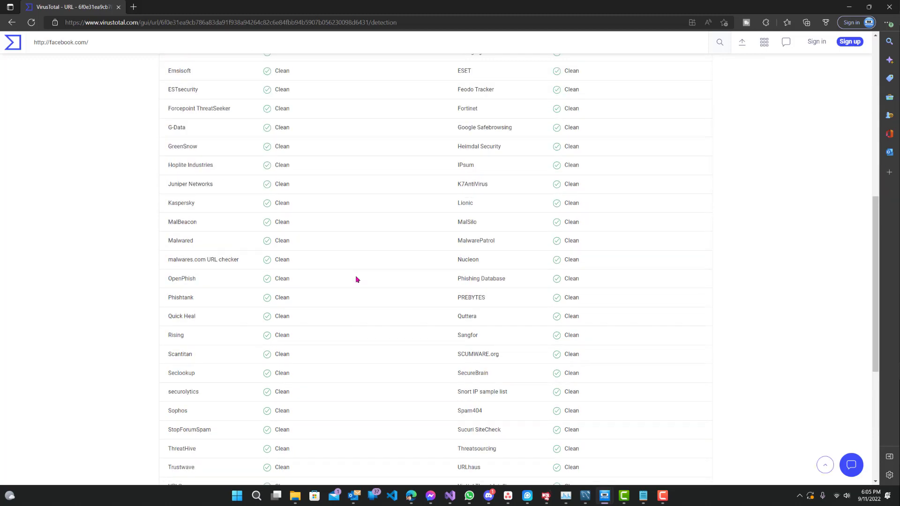
scroll("down", 3)
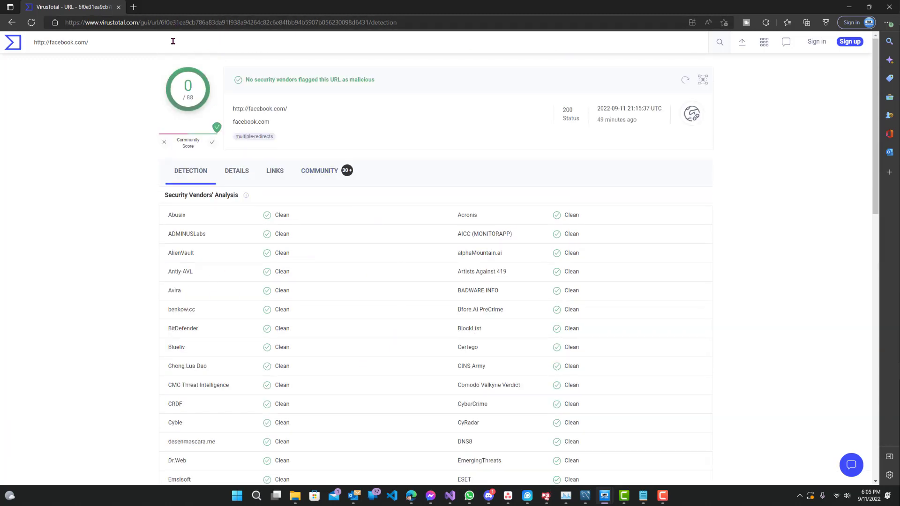
- Replace the search with hackforums.net to show its domain report (2 of 94 flagged)
triple_click(61, 42)
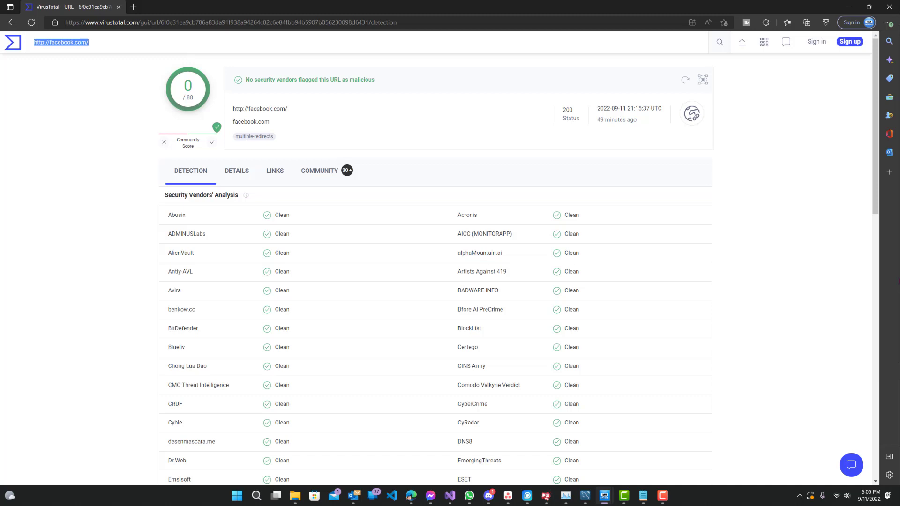
mouse_move(373, 197)
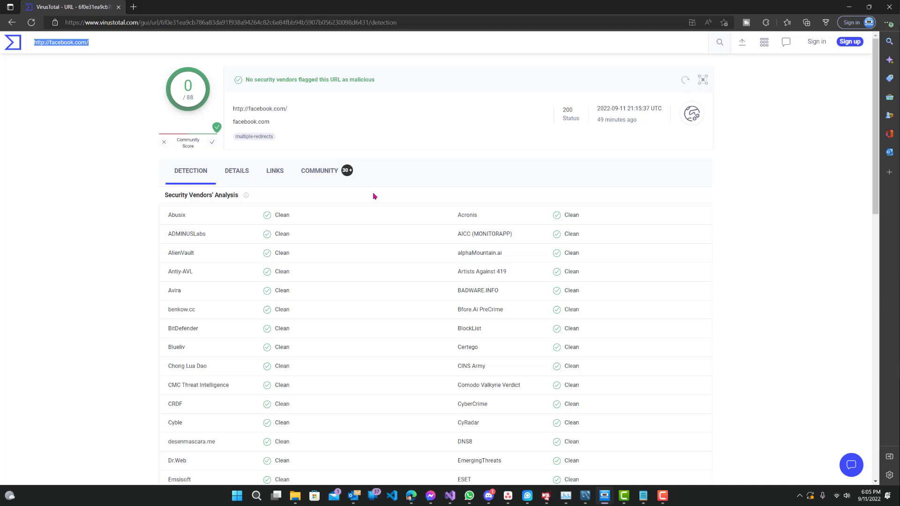
type("hackf")
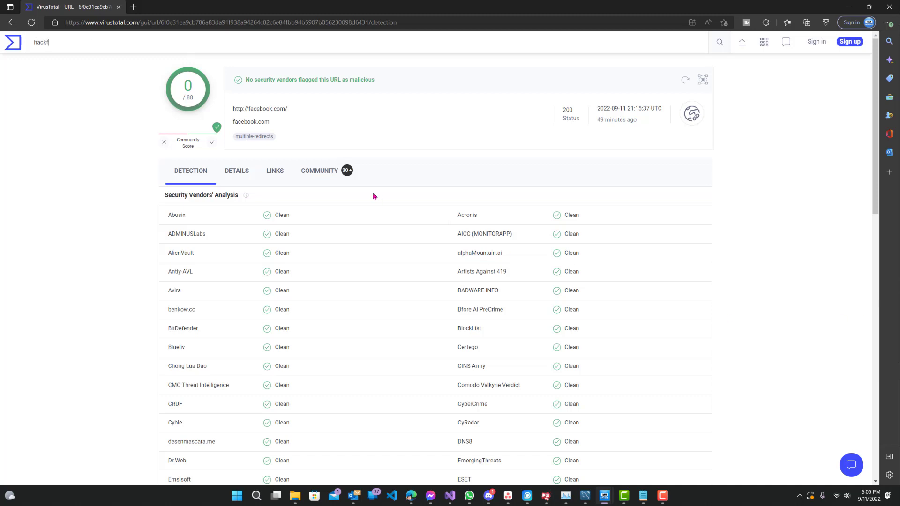
type("orums.net")
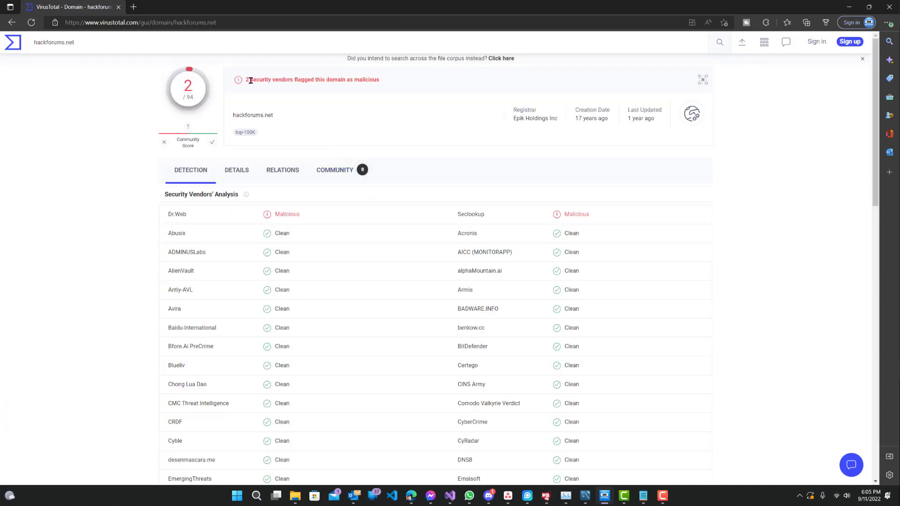
left_click_drag(249, 80, 378, 79)
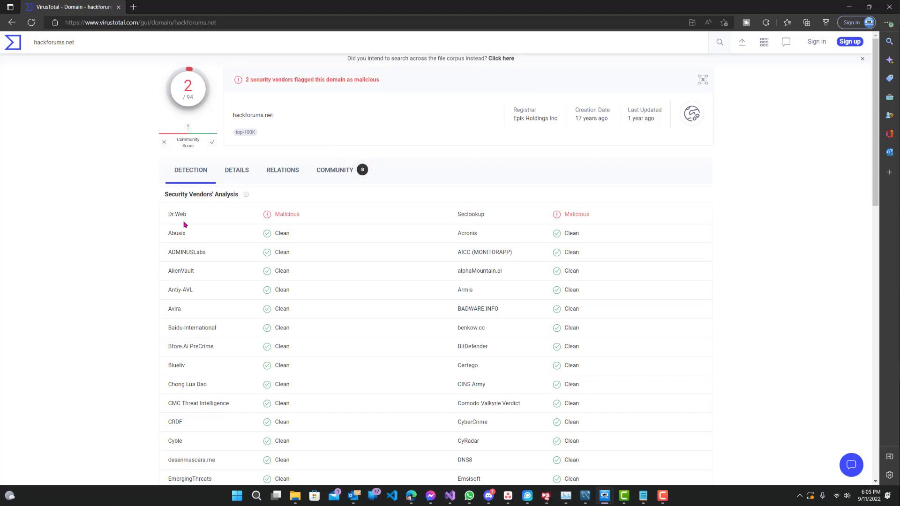
double_click(476, 214)
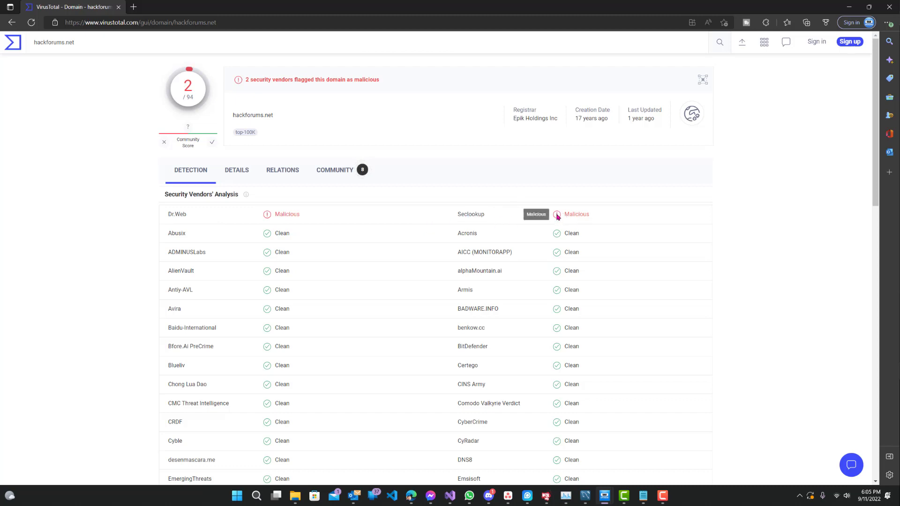
mouse_move(286, 214)
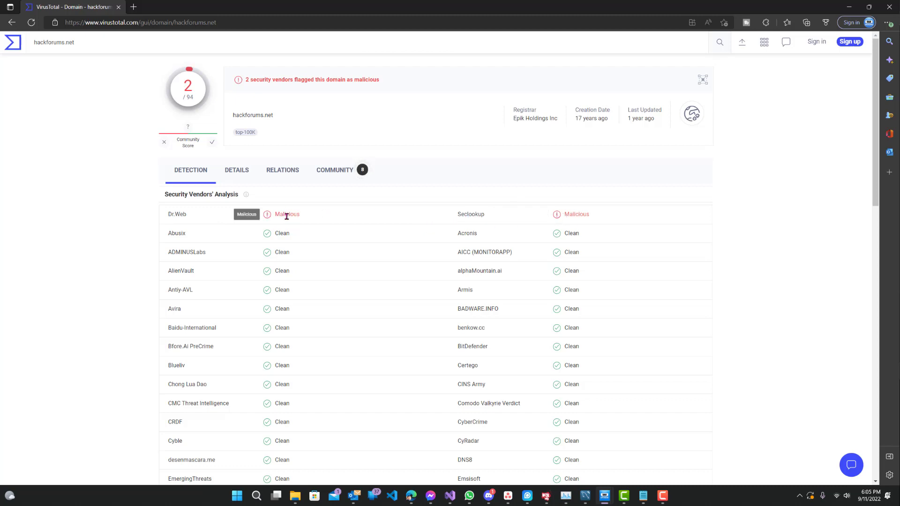
scroll("down", 3)
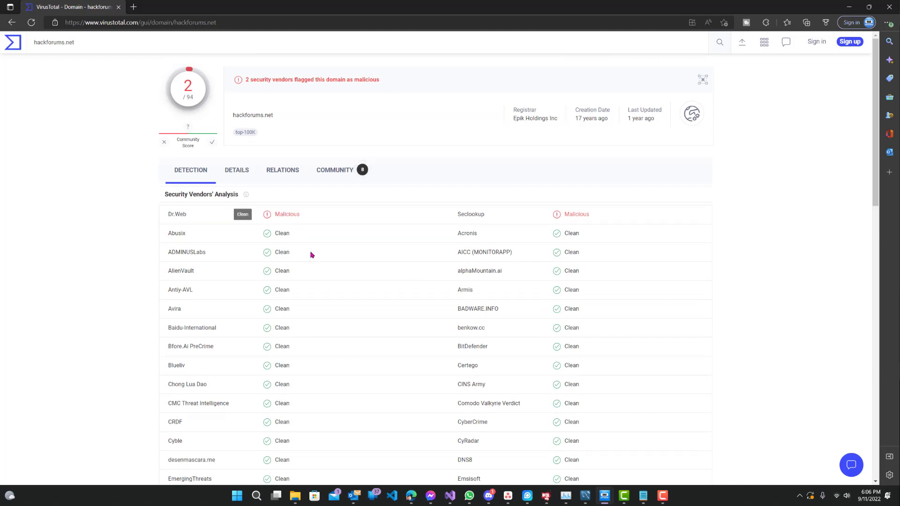
mouse_move(376, 301)
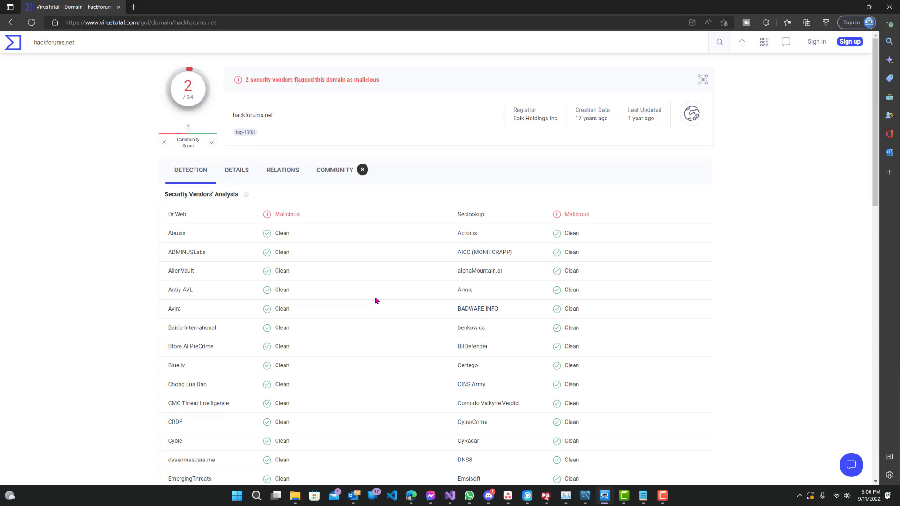
double_click(177, 214)
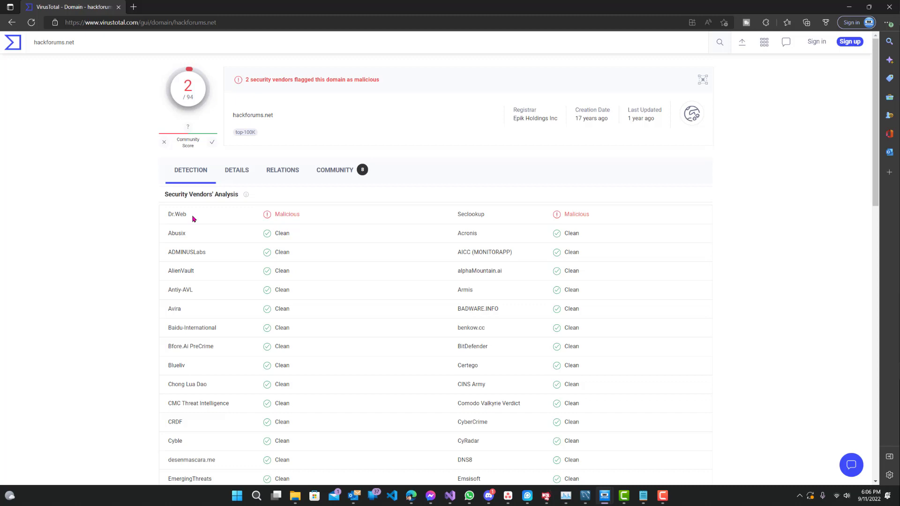
left_click(335, 169)
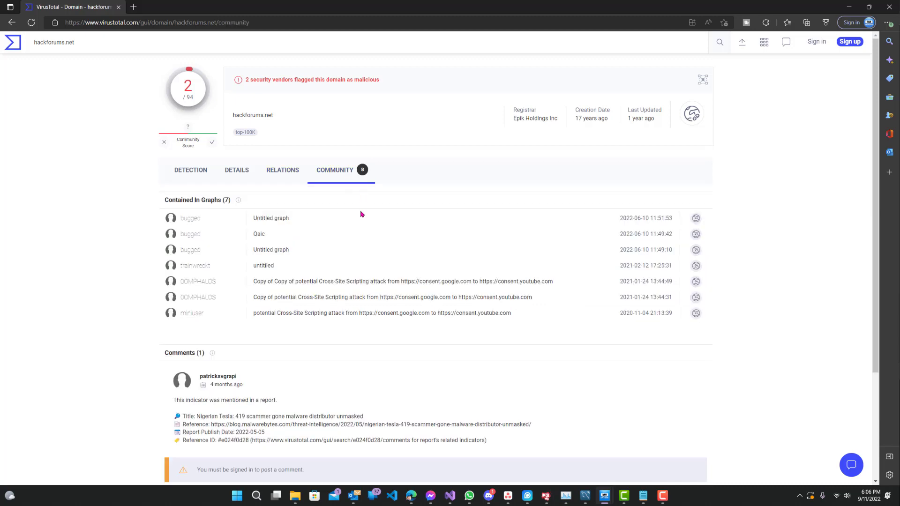
scroll("down", 3)
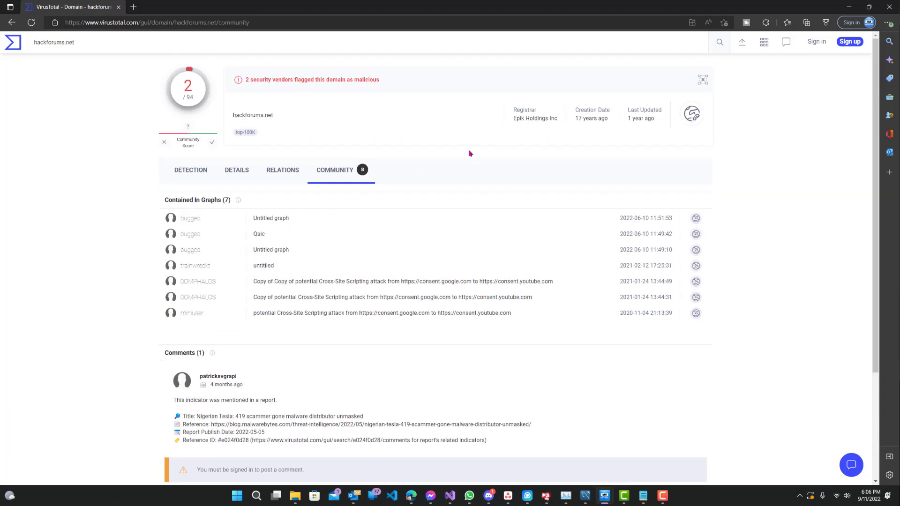
left_click(191, 170)
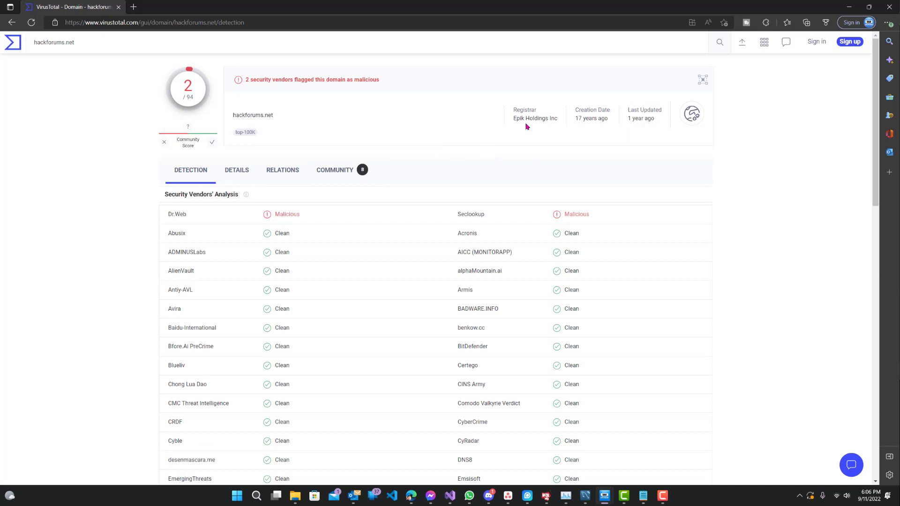
mouse_move(614, 121)
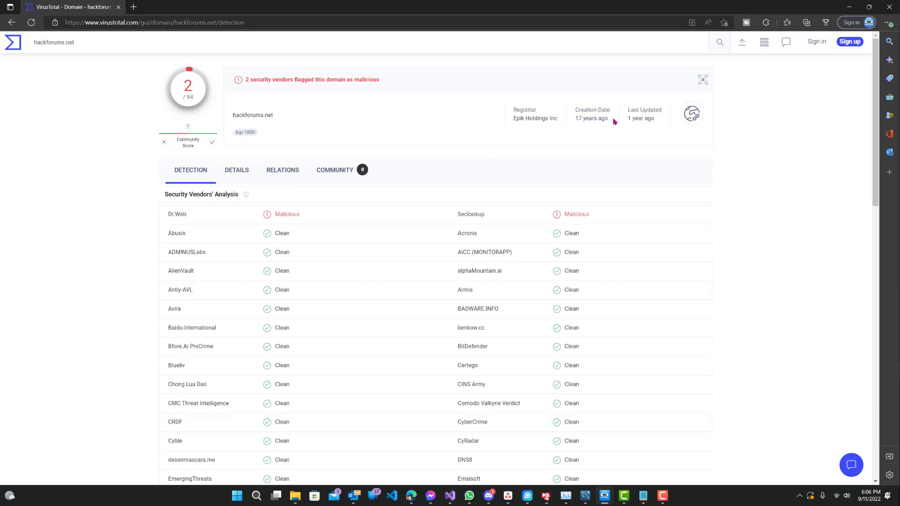
mouse_move(505, 111)
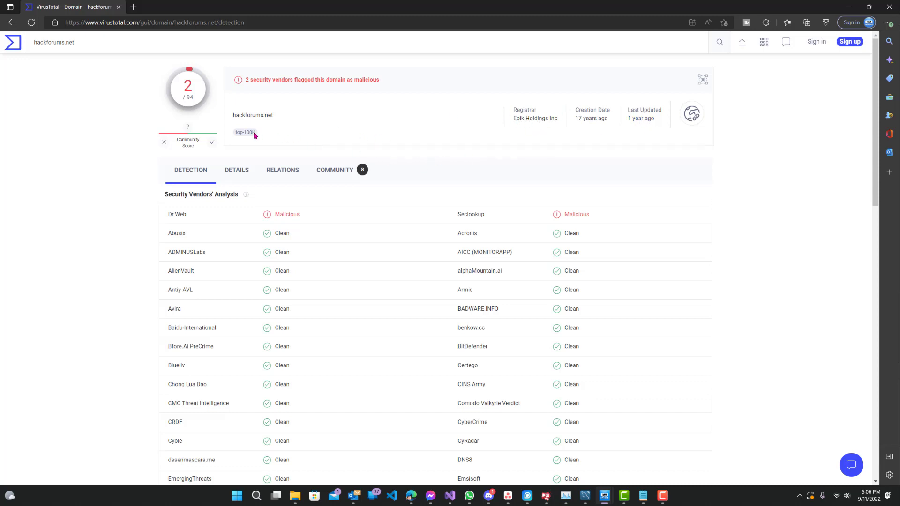
mouse_move(381, 155)
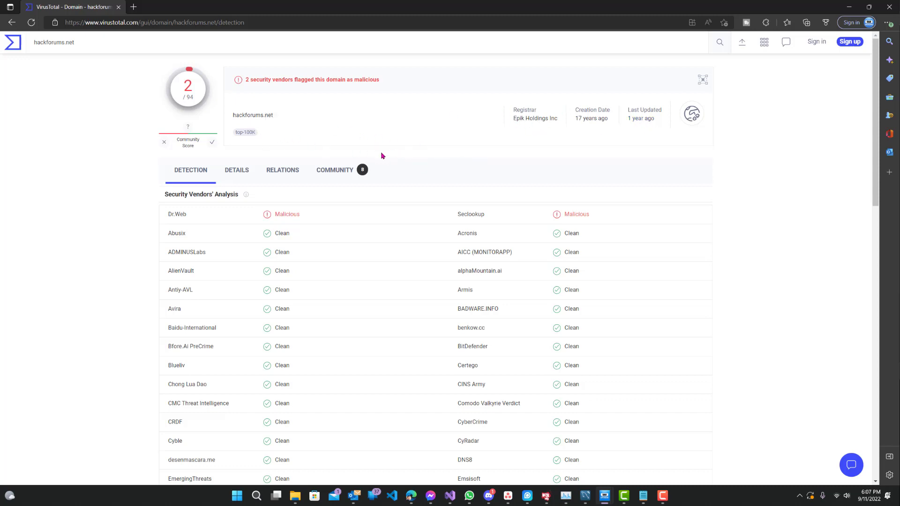
scroll("down", 3)
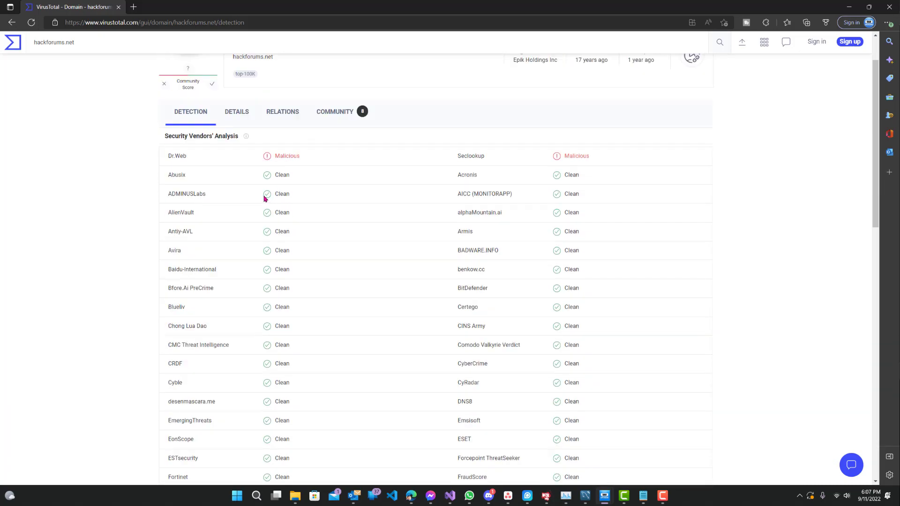
mouse_move(243, 176)
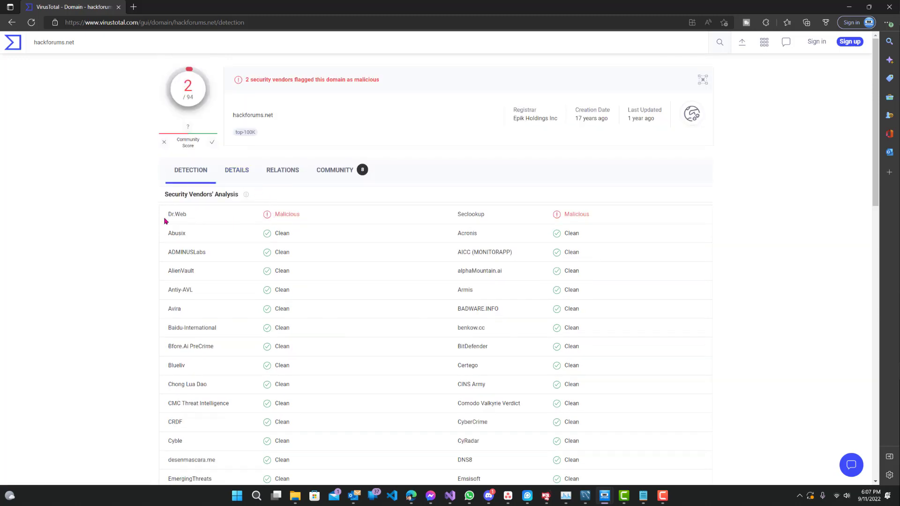
mouse_move(194, 215)
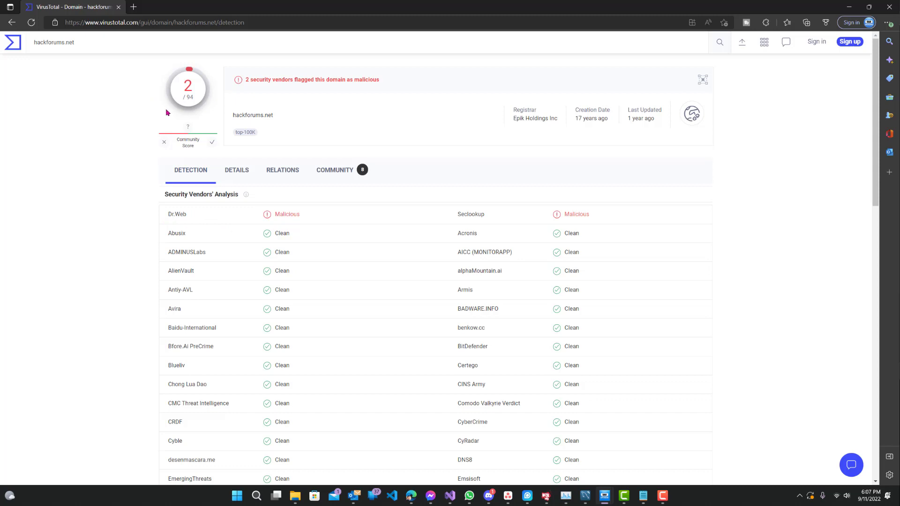
mouse_move(244, 224)
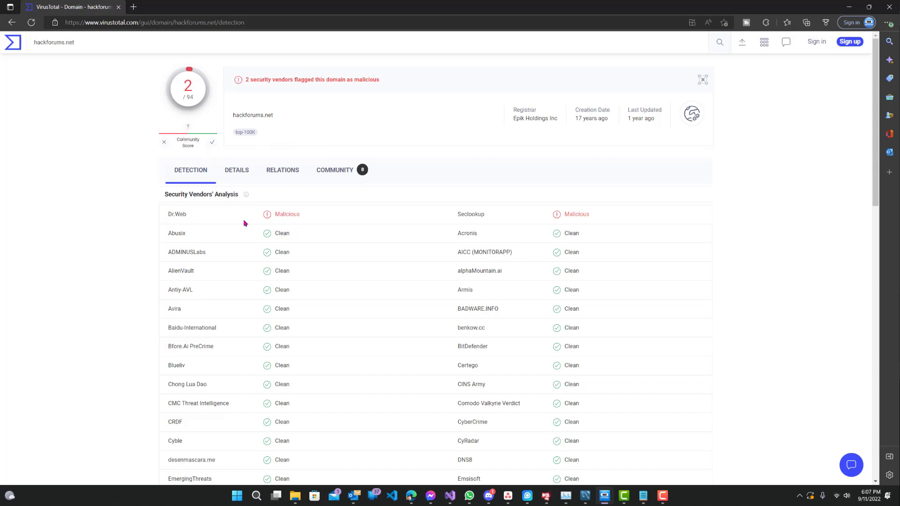
left_click_drag(275, 214, 589, 214)
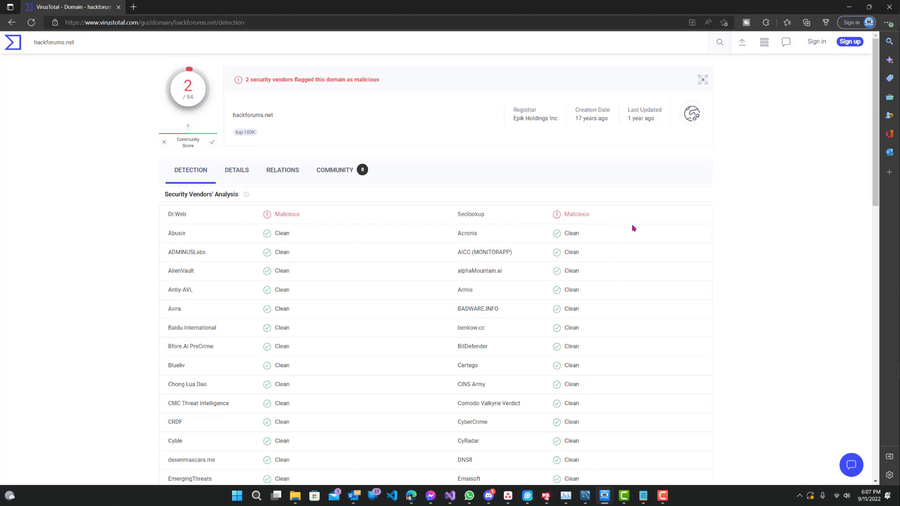
mouse_move(265, 214)
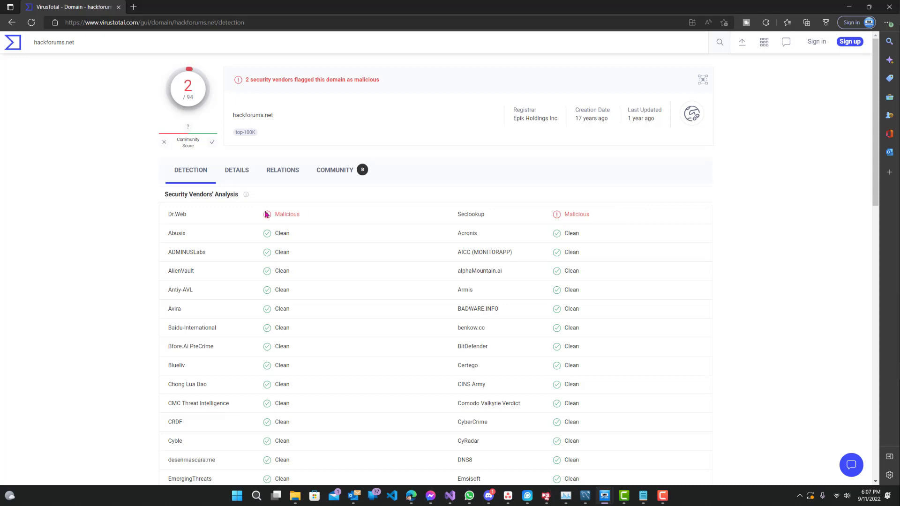
mouse_move(344, 232)
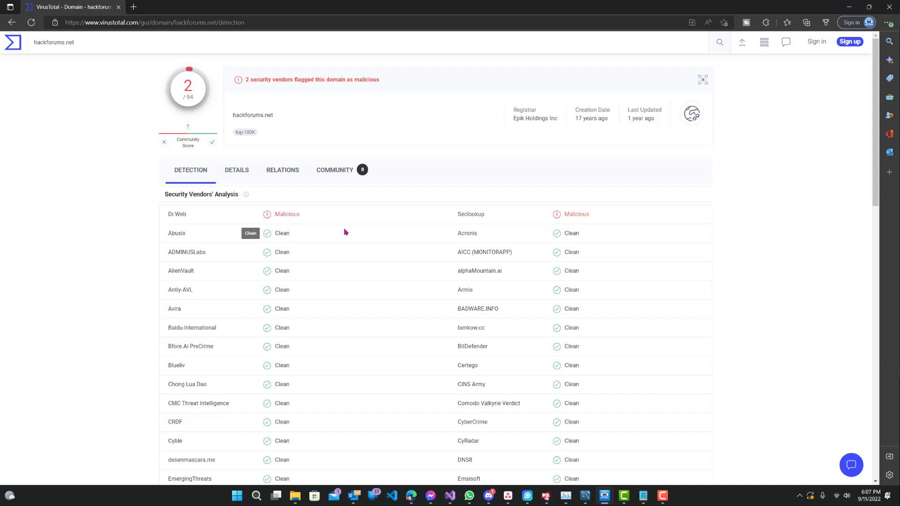
scroll("down", 3)
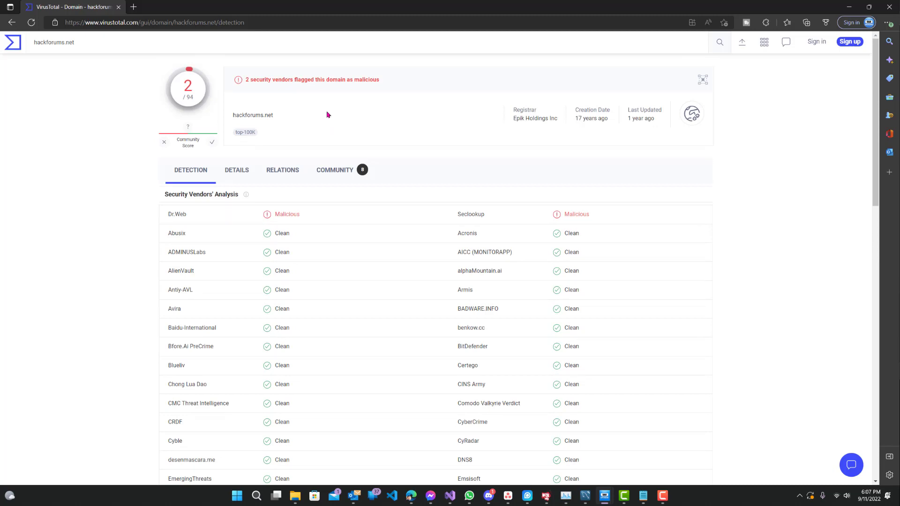
mouse_move(328, 109)
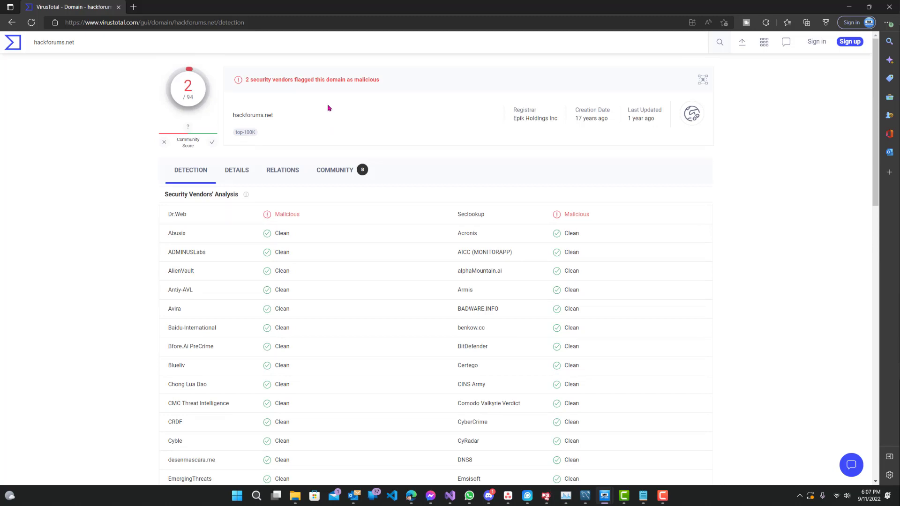
mouse_move(292, 92)
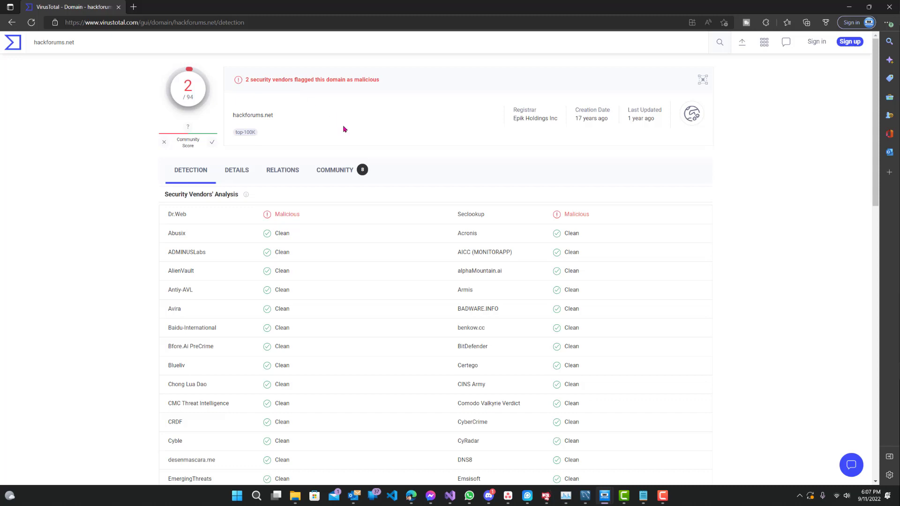
mouse_move(304, 149)
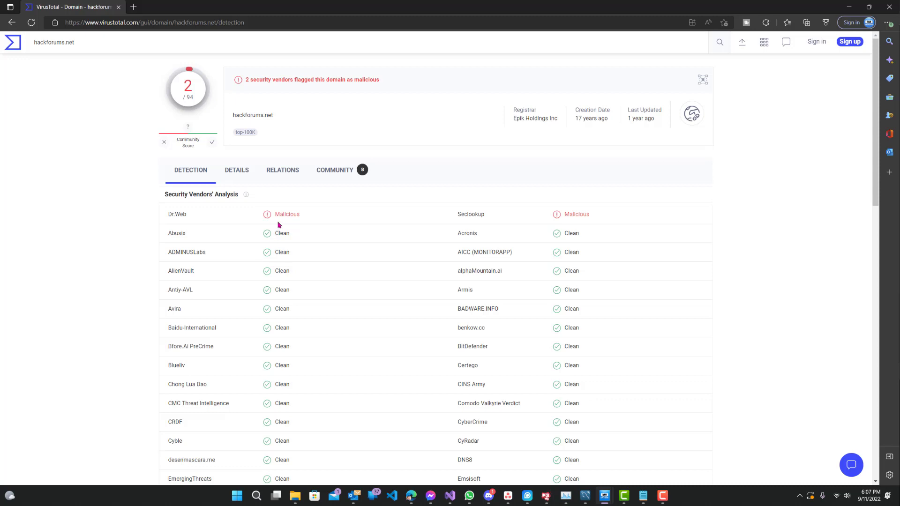
mouse_move(281, 129)
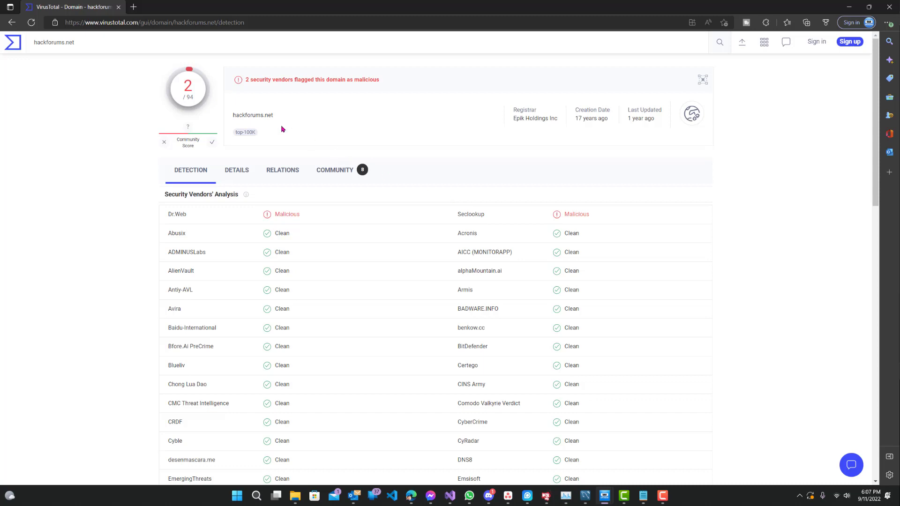